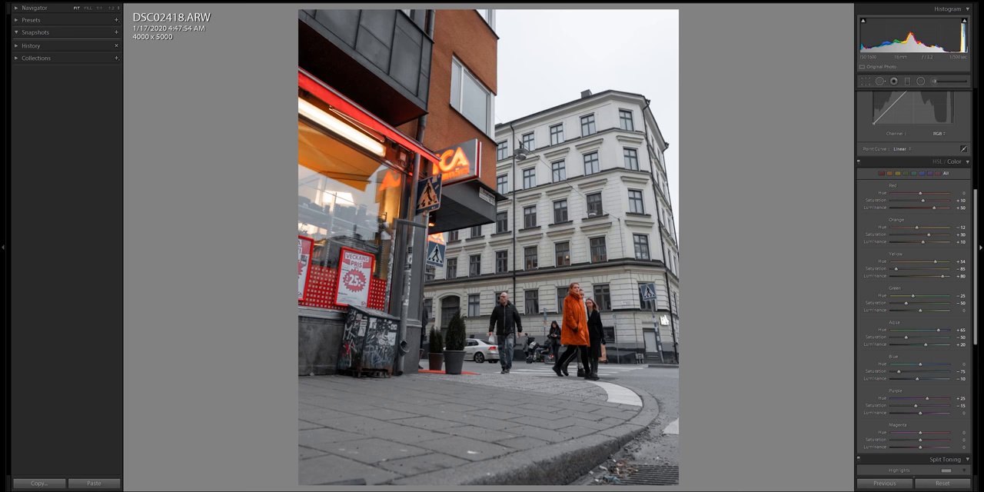
Step: Switch to the Before/After view to compare the original and edited street photo side by side
scroll(down, 3)
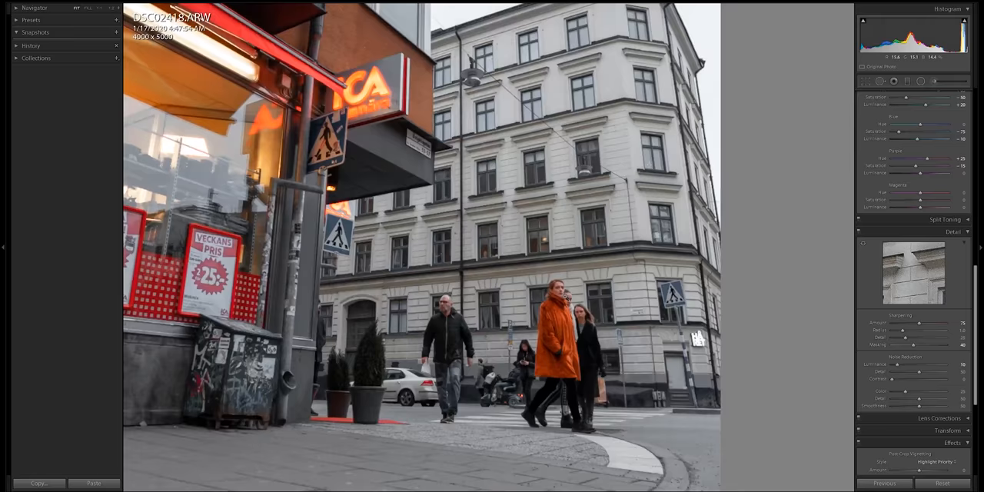
click(893, 80)
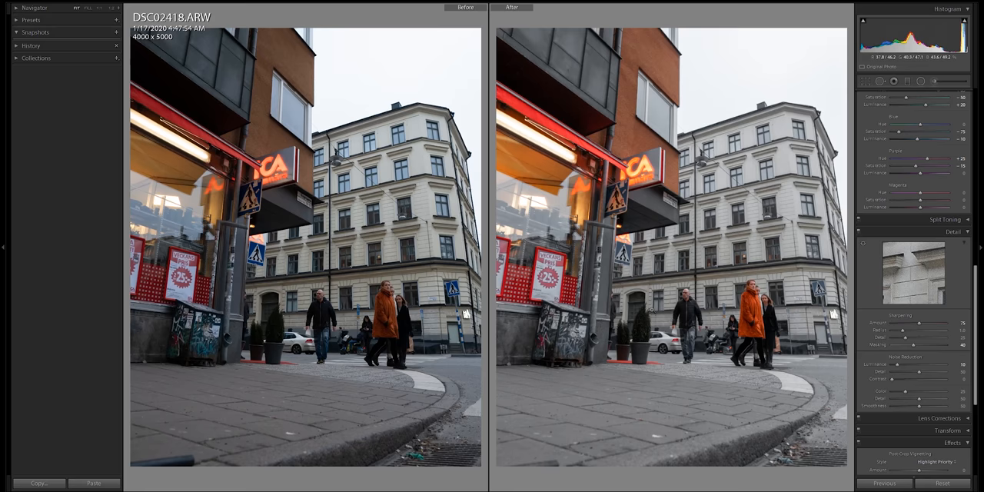